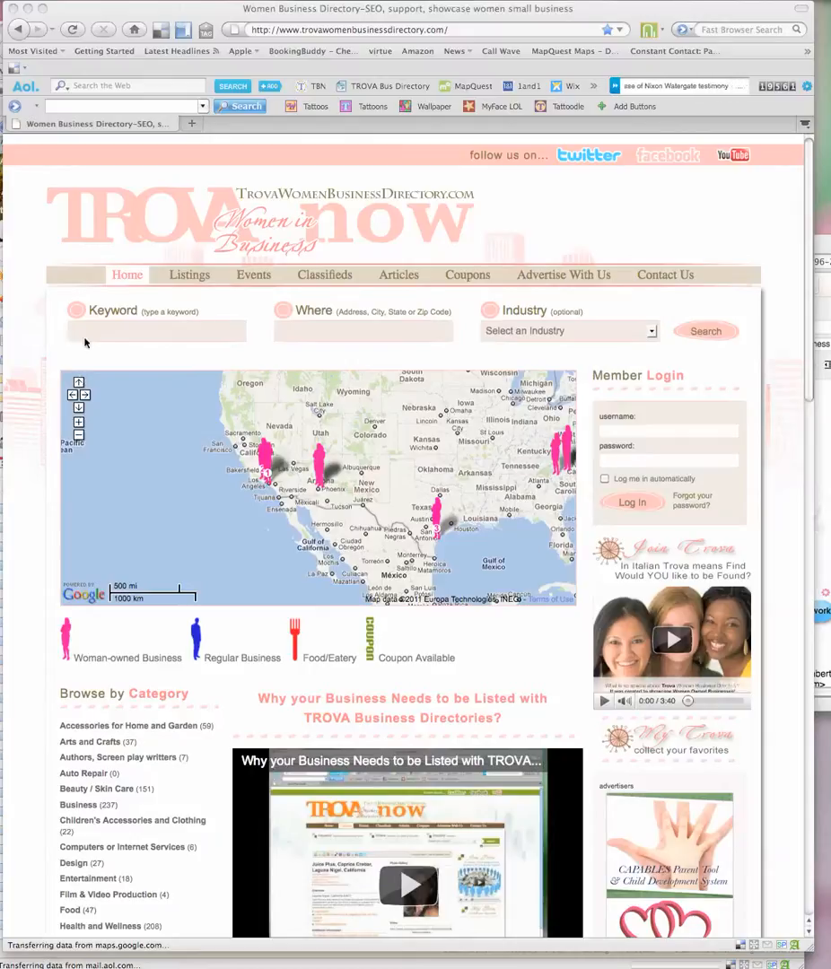
left_click(158, 330)
type("Collette")
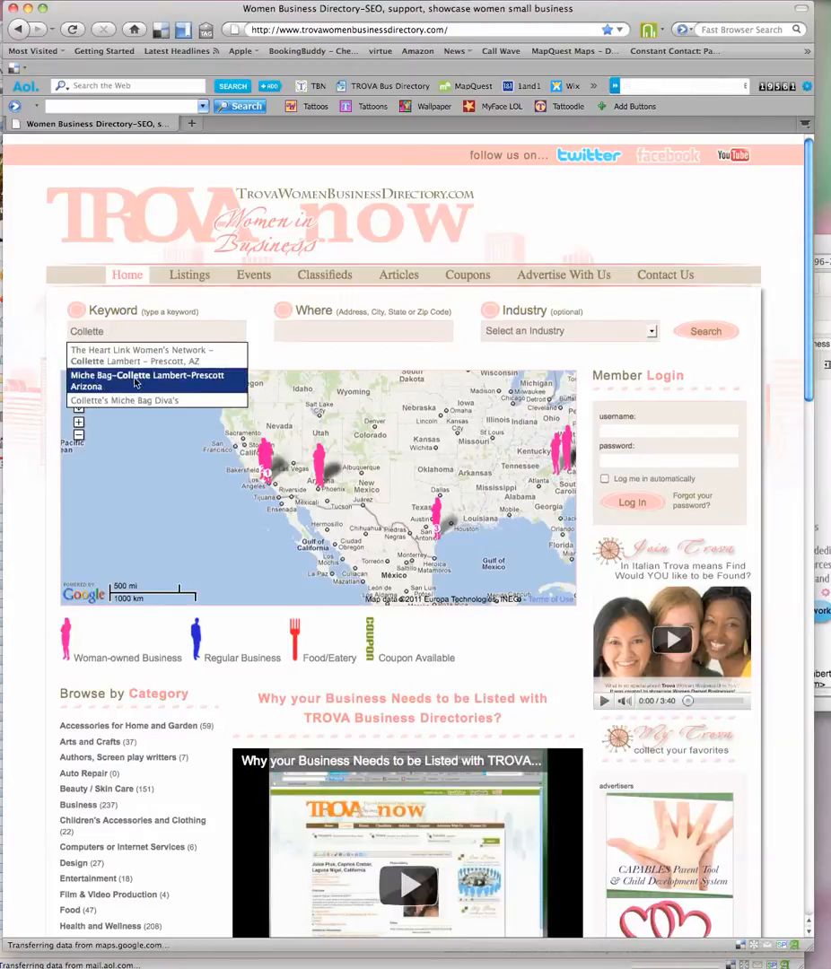
left_click(147, 381)
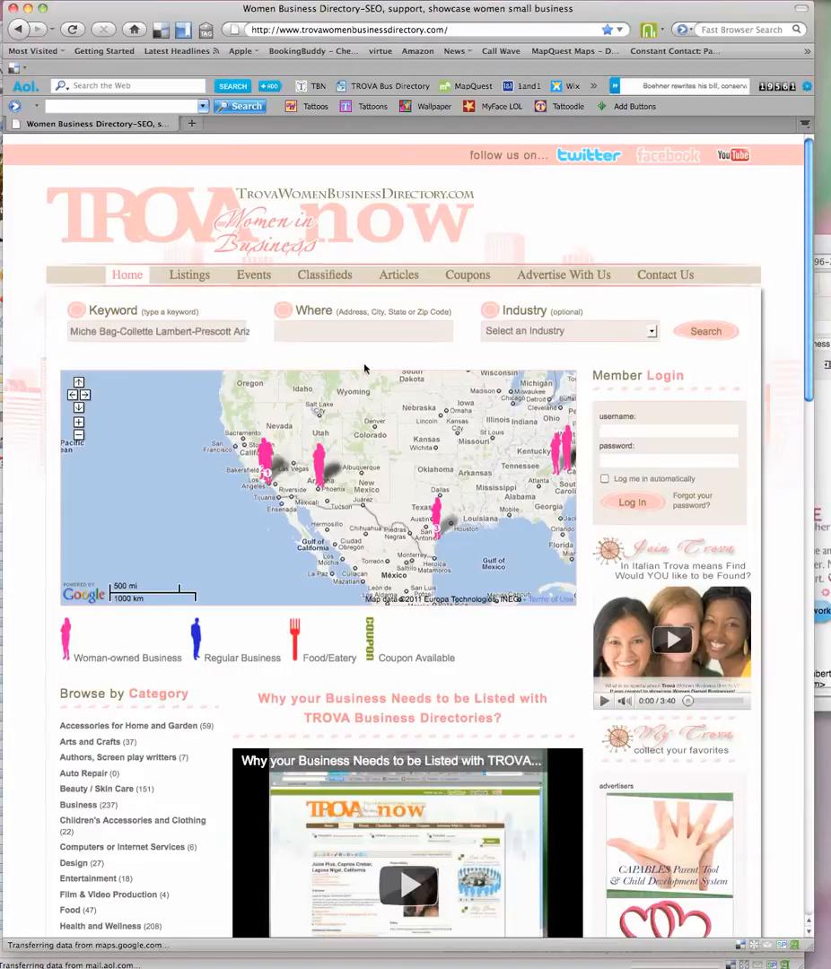
left_click(705, 331)
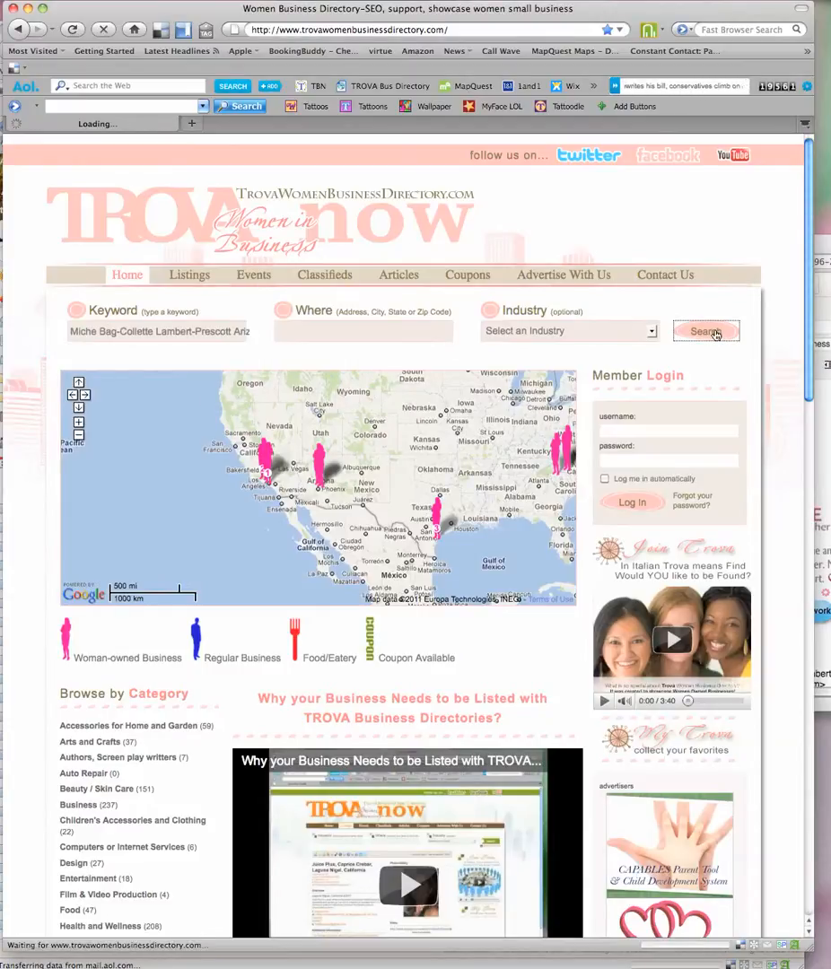
left_click(705, 330)
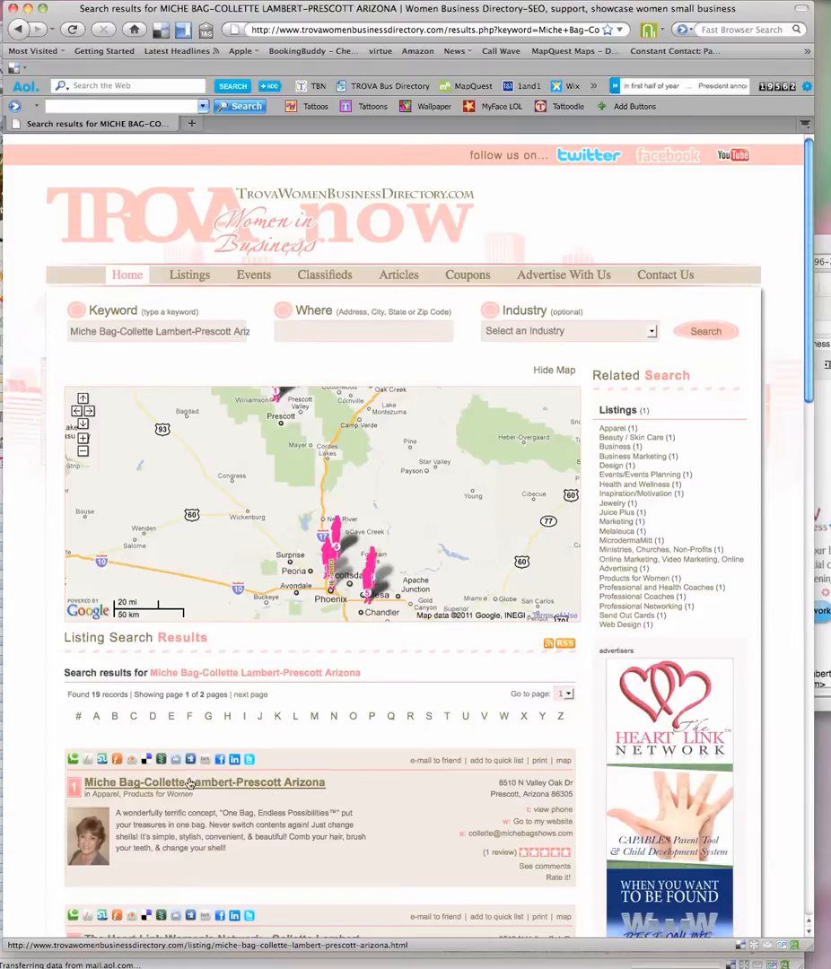
left_click(189, 782)
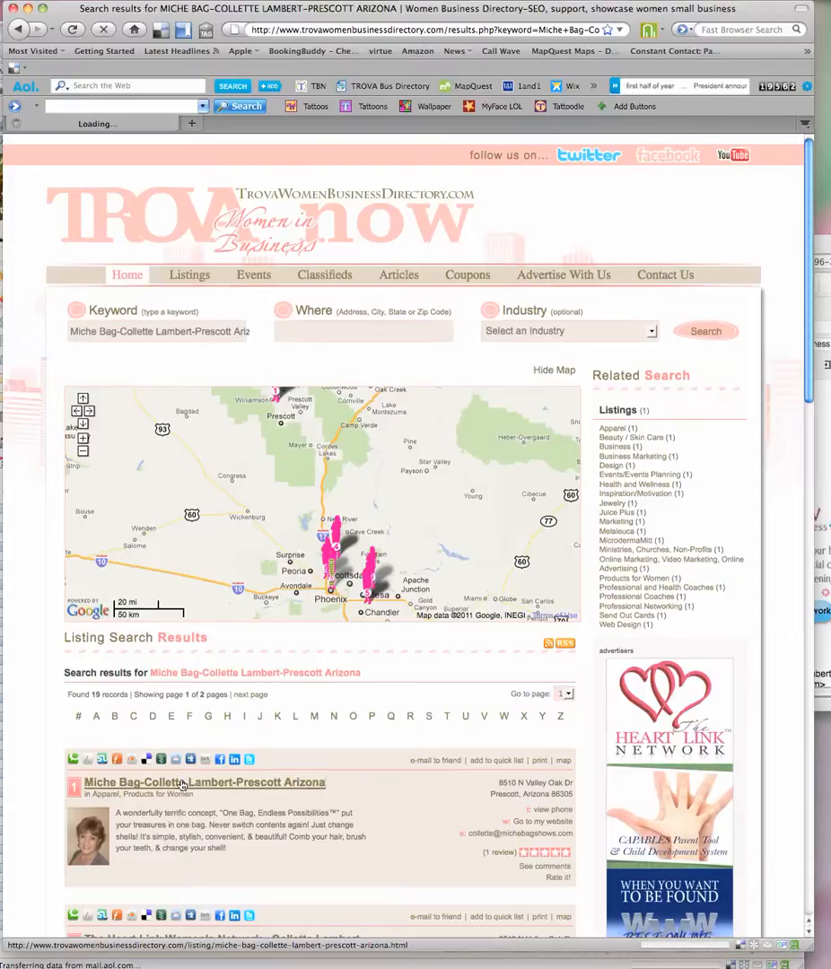
left_click(205, 783)
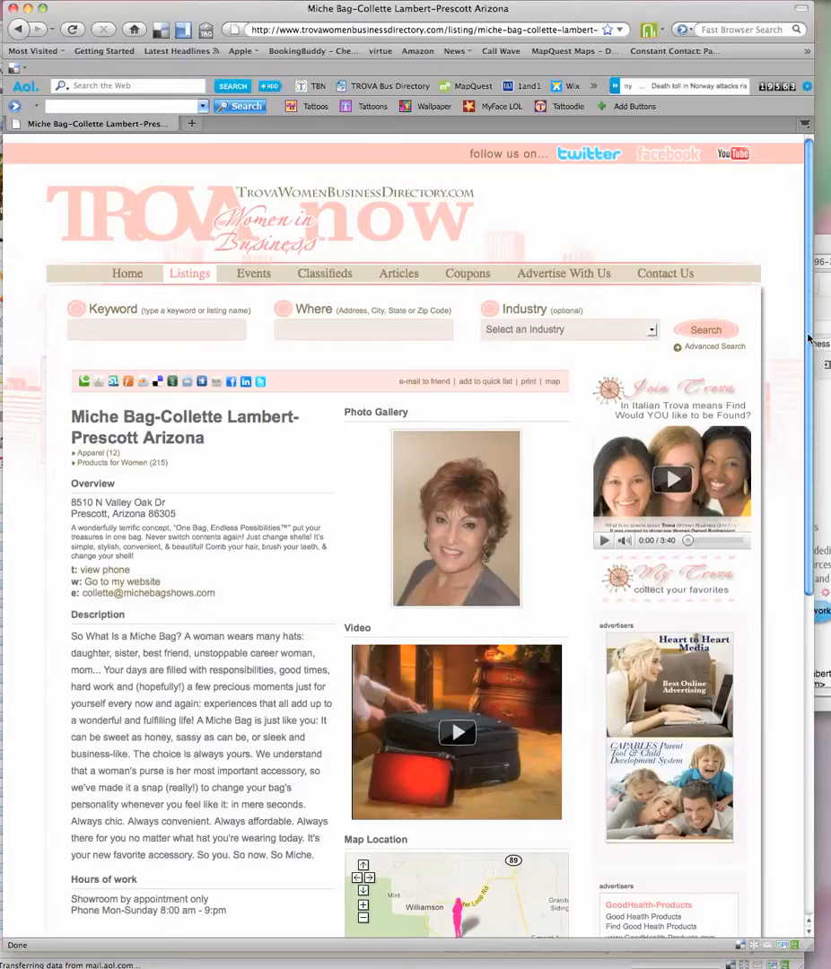
- Scroll down the listing to the Reviews section and contact form
scroll("down", 3)
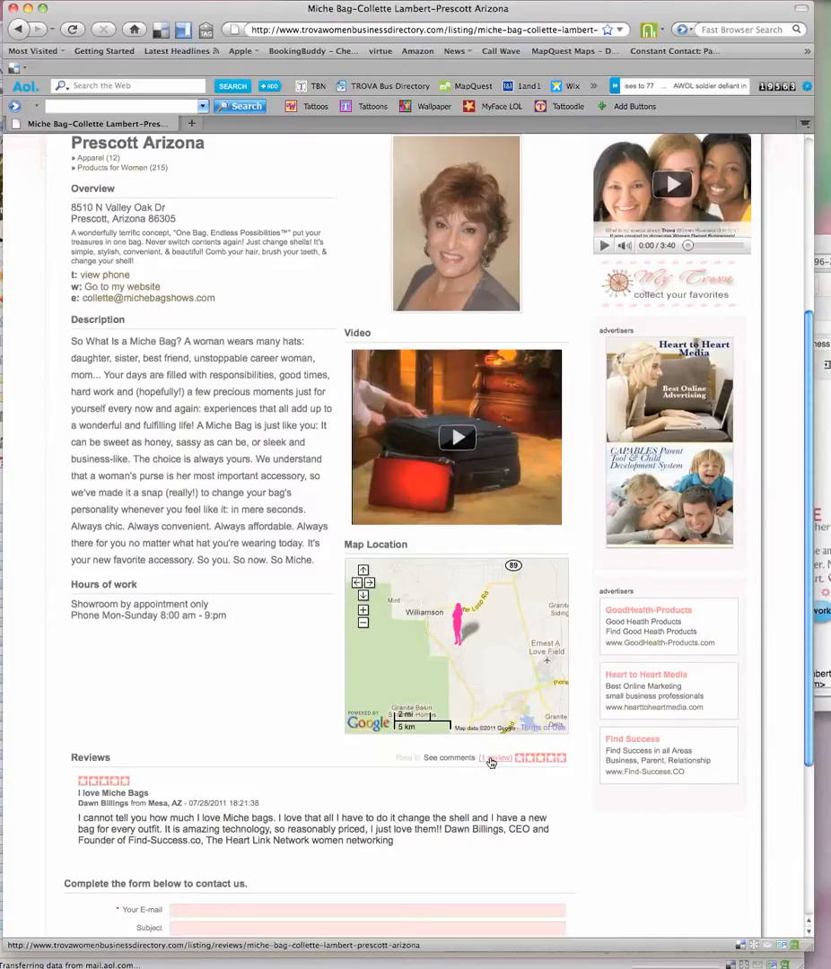
mouse_move(499, 765)
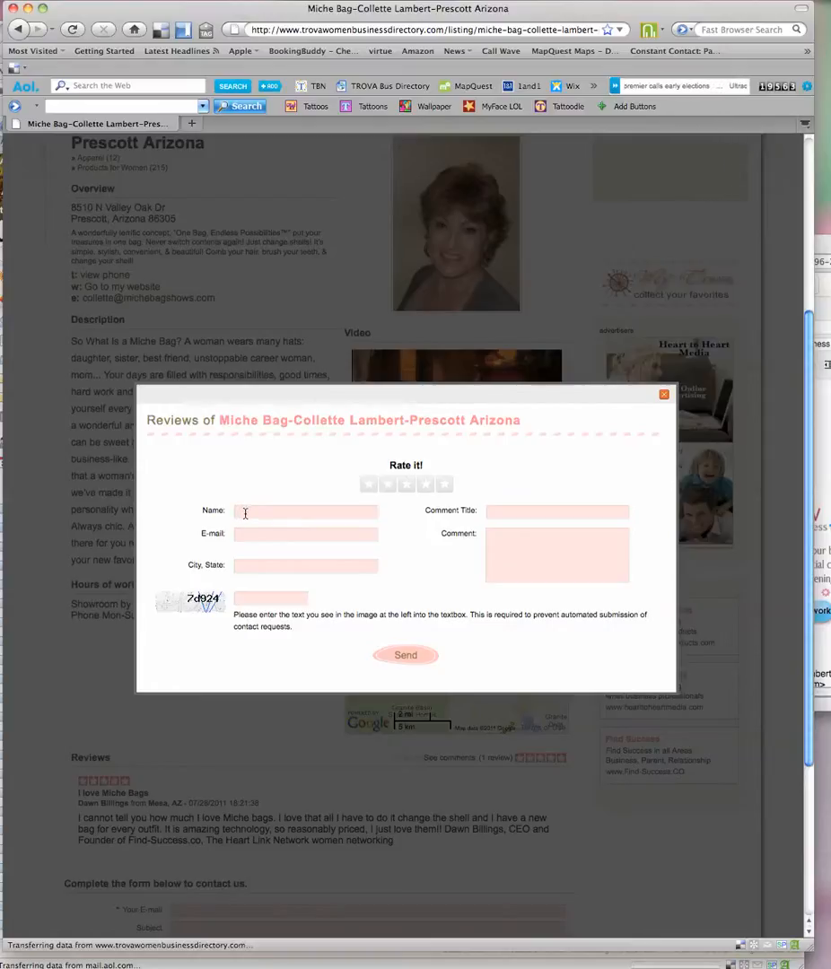
- Enter reviewer name Dawn, e-mail, city Mesa, the verification code, and a five-star rating
type("Da")
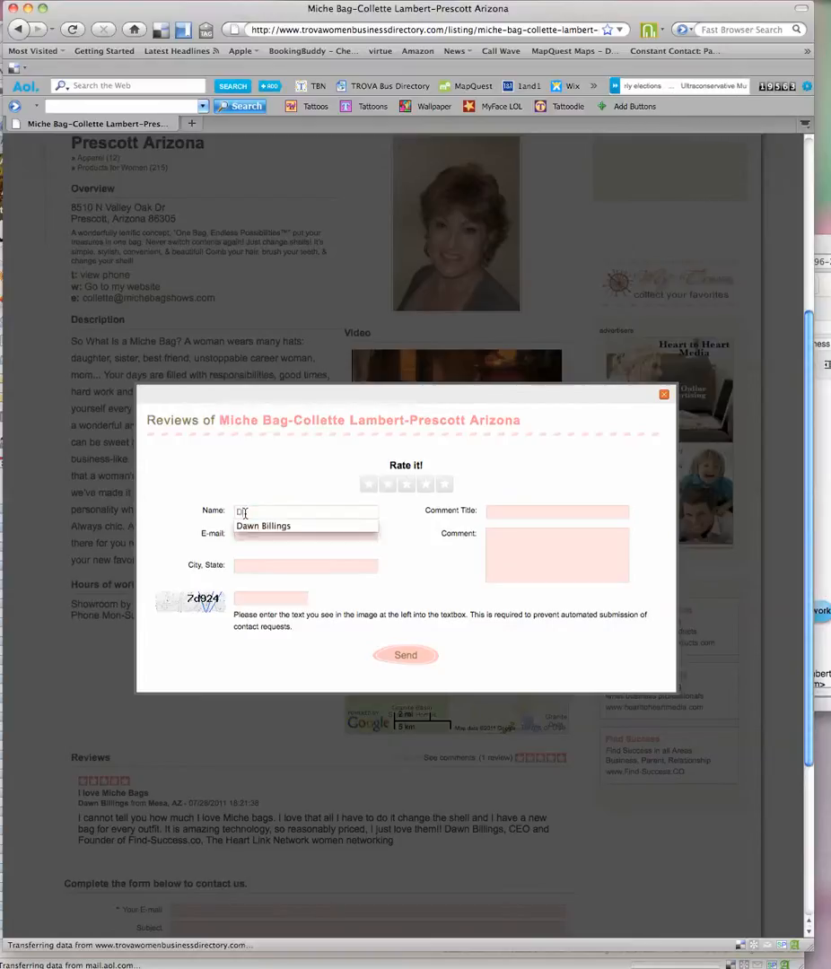
type("Dawn Billings")
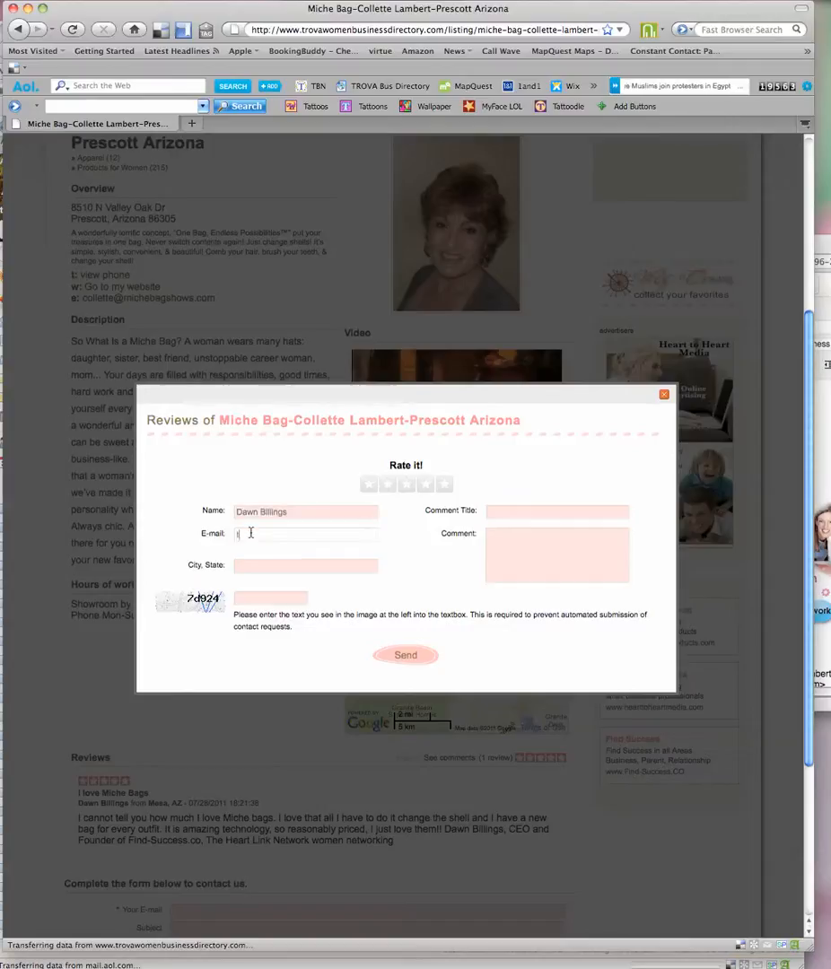
type("theh")
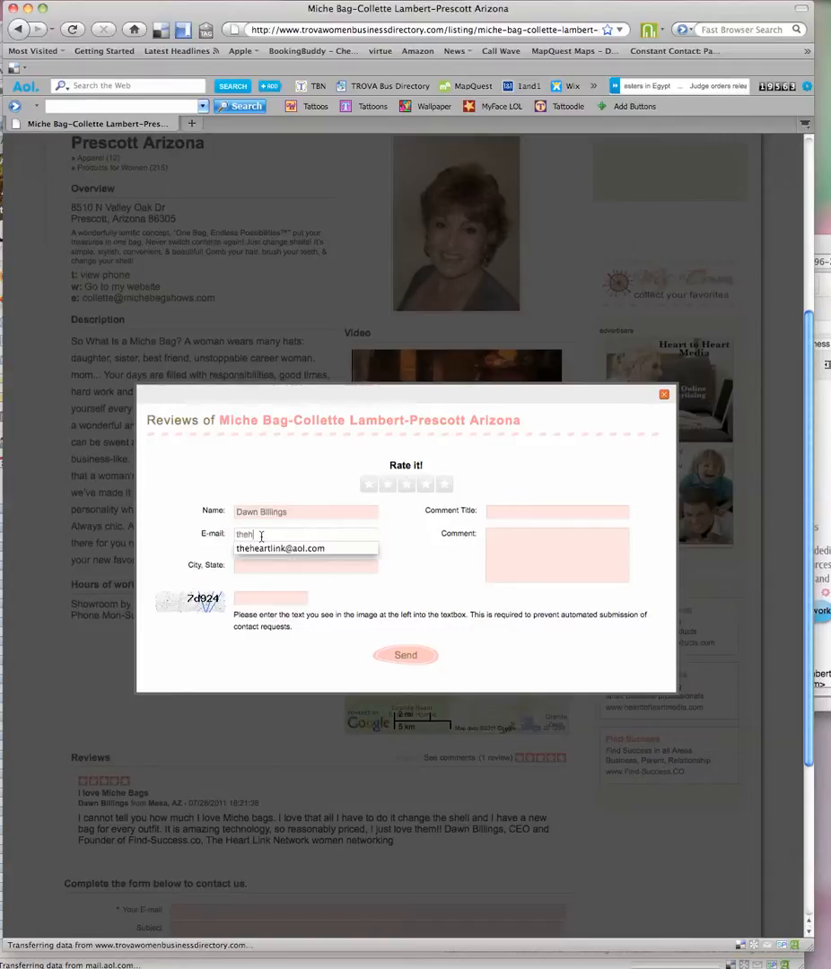
left_click(306, 564)
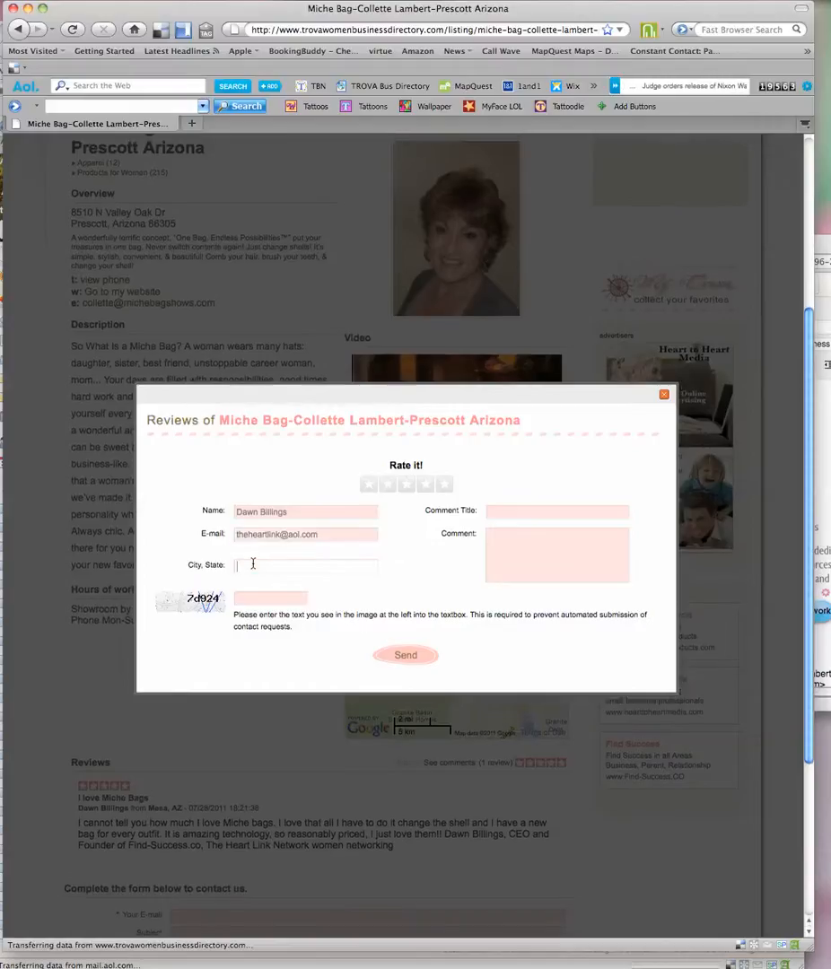
type("Mesa, AZ")
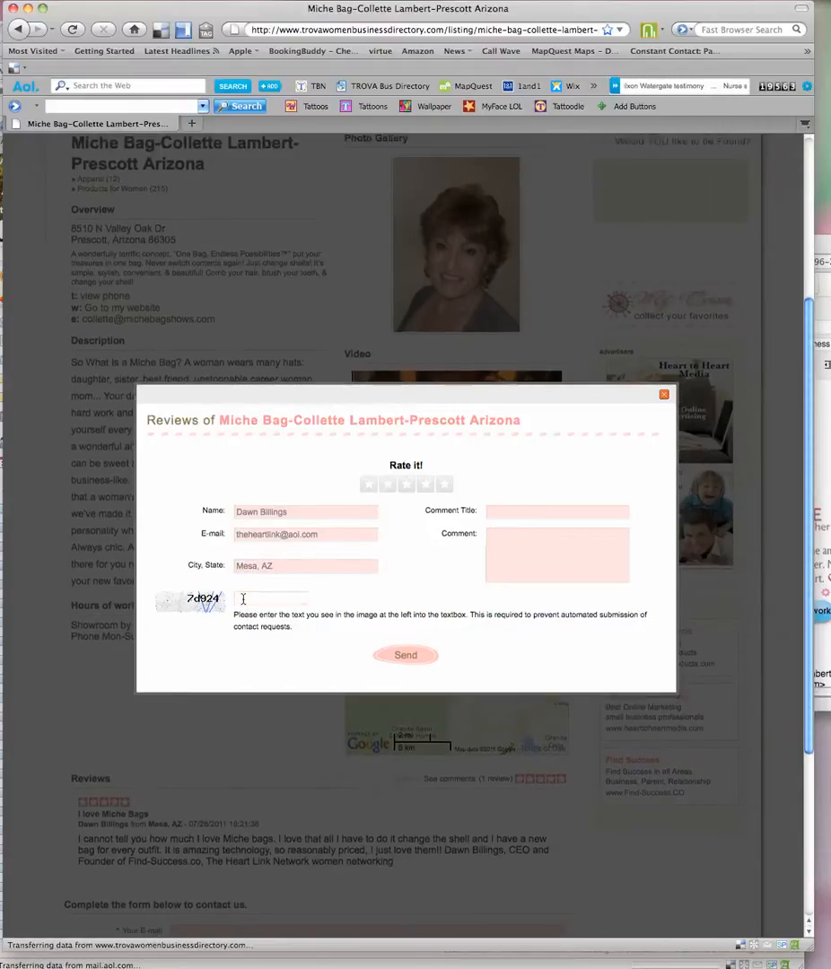
left_click(269, 600)
type("7d924")
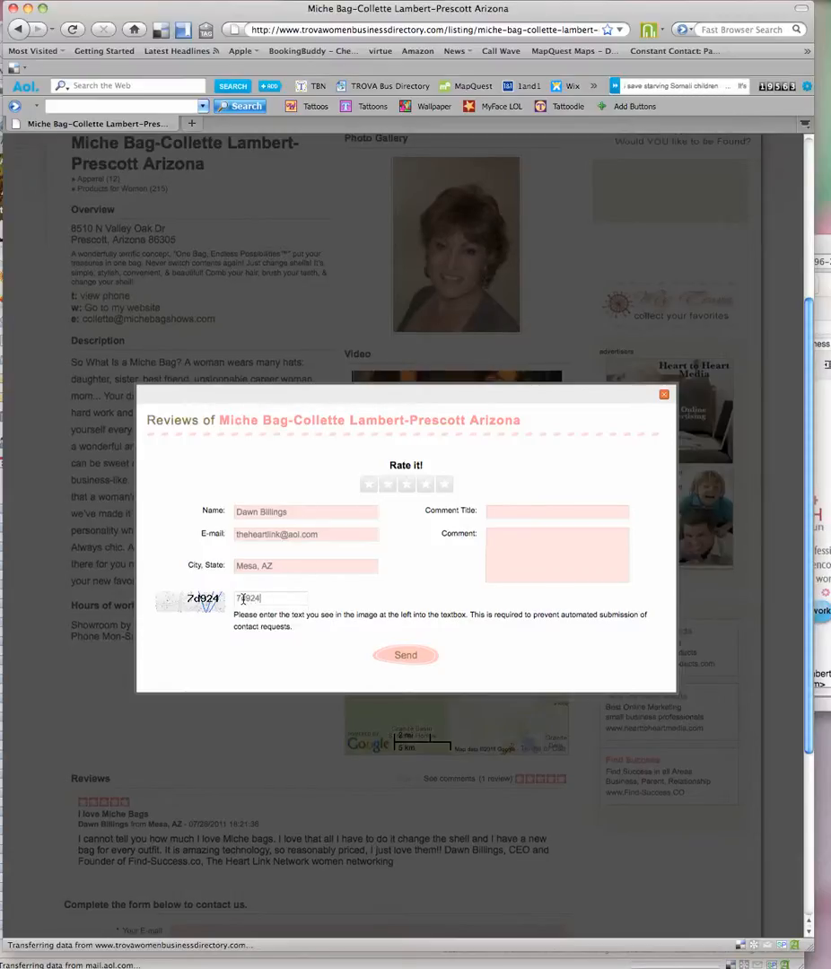
left_click(443, 484)
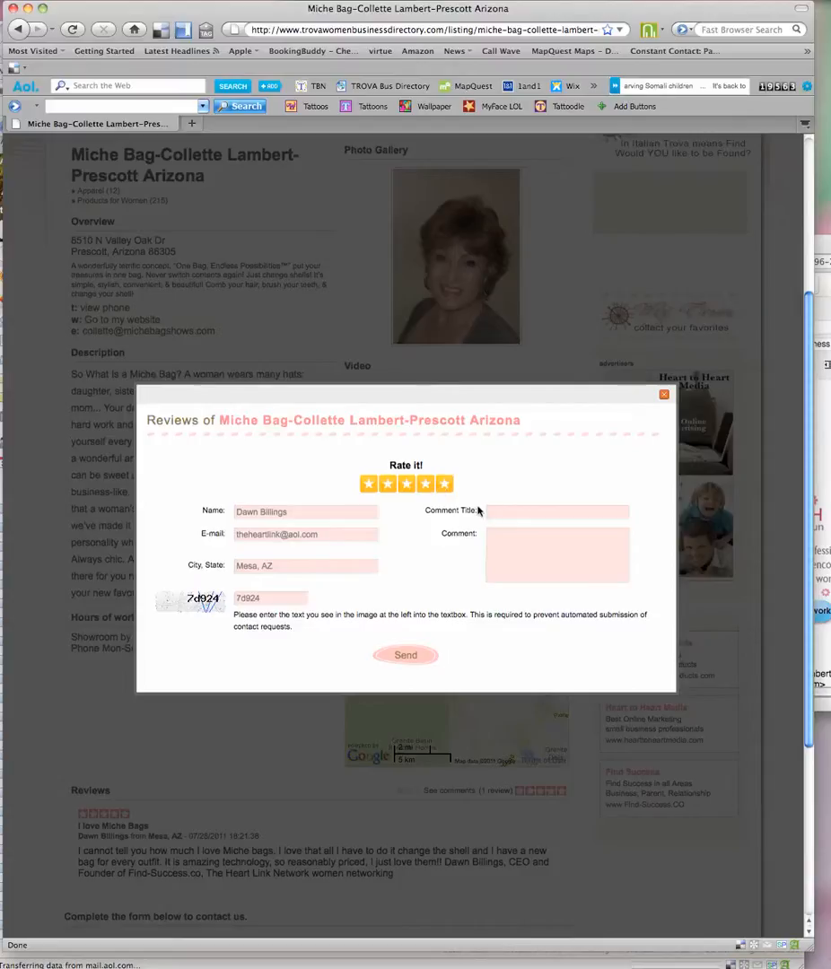
- Title the review 'I love Colette and her Miche Bags'
left_click(556, 511)
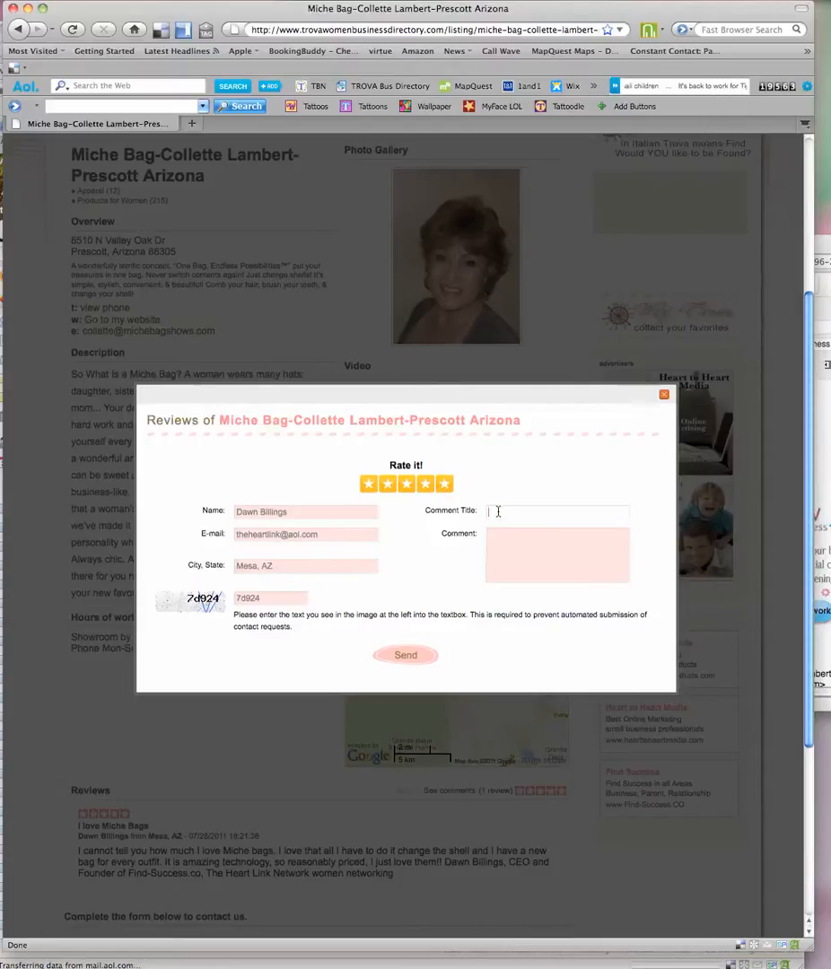
type("I love Collette and her Miche Ba")
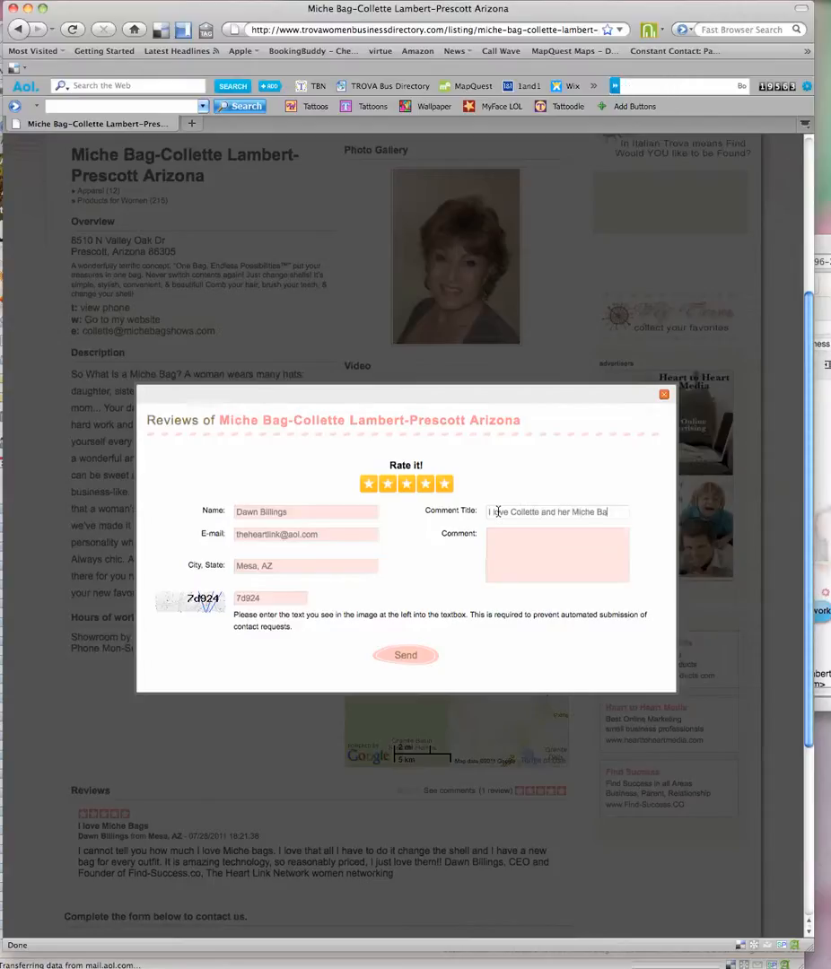
- Write the comment 'I just love... Miche... every outfit.' and send the review for approval
left_click(557, 555)
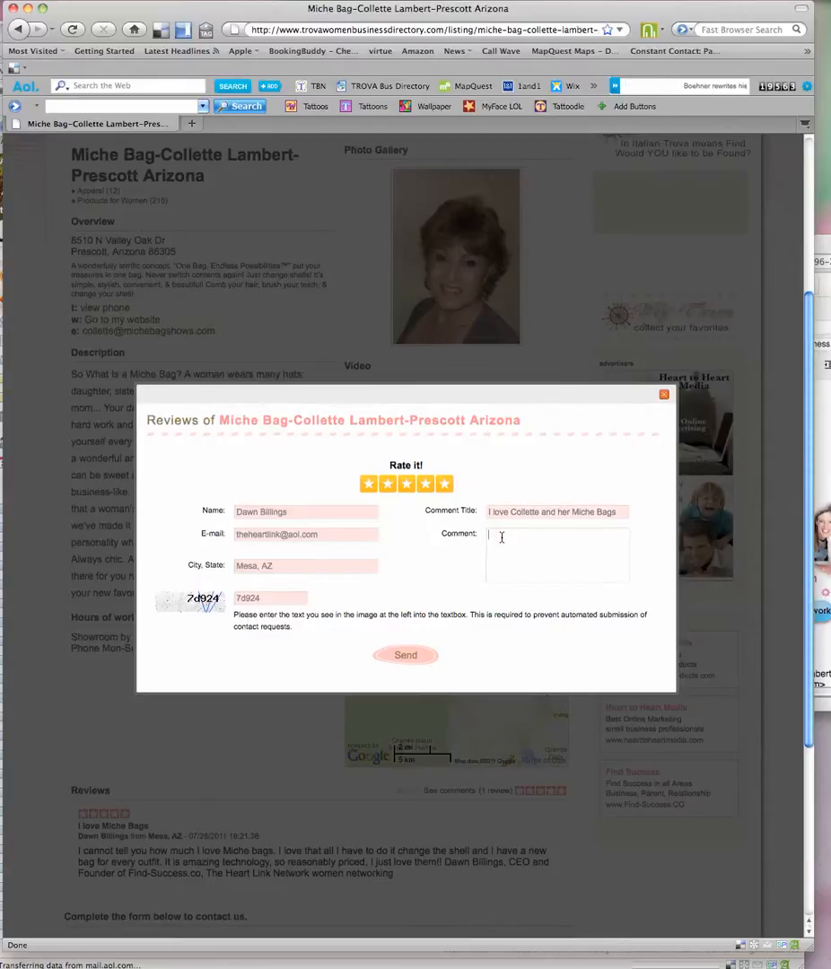
type("I just")
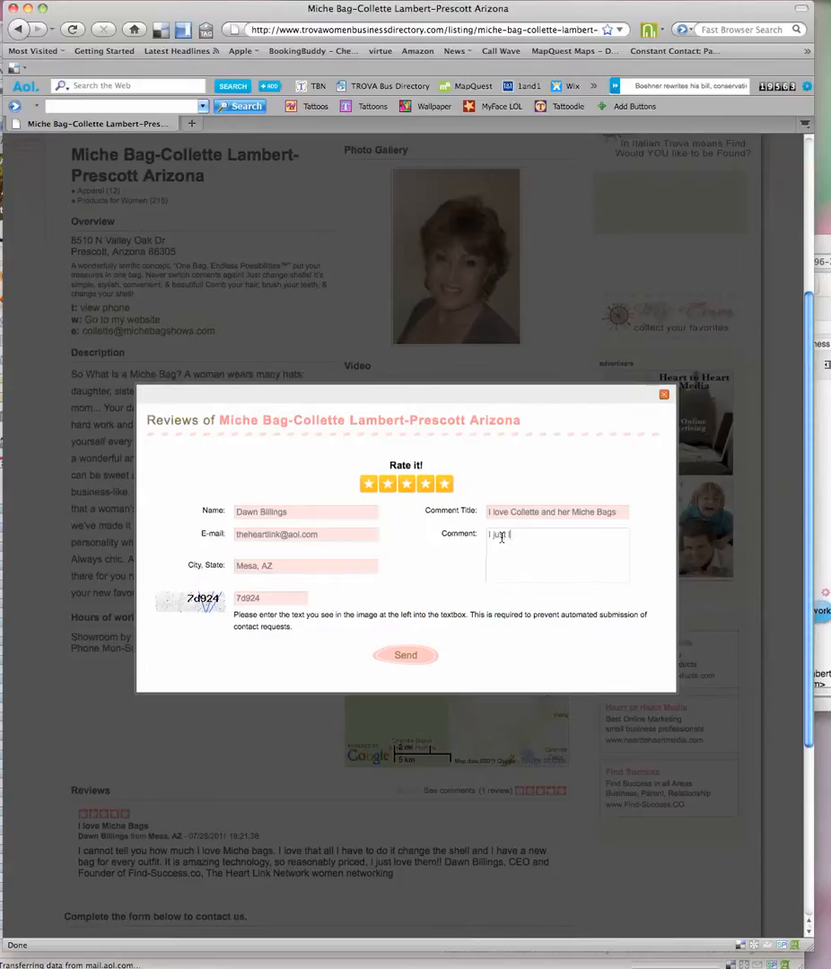
type("love")
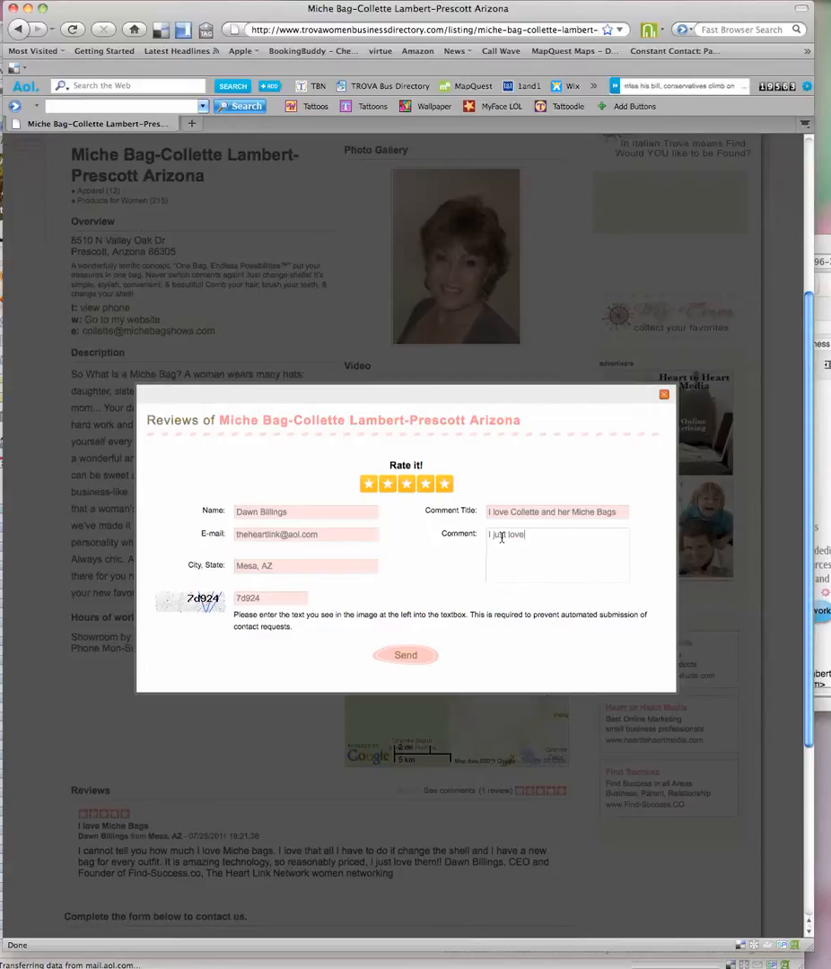
type("Mic")
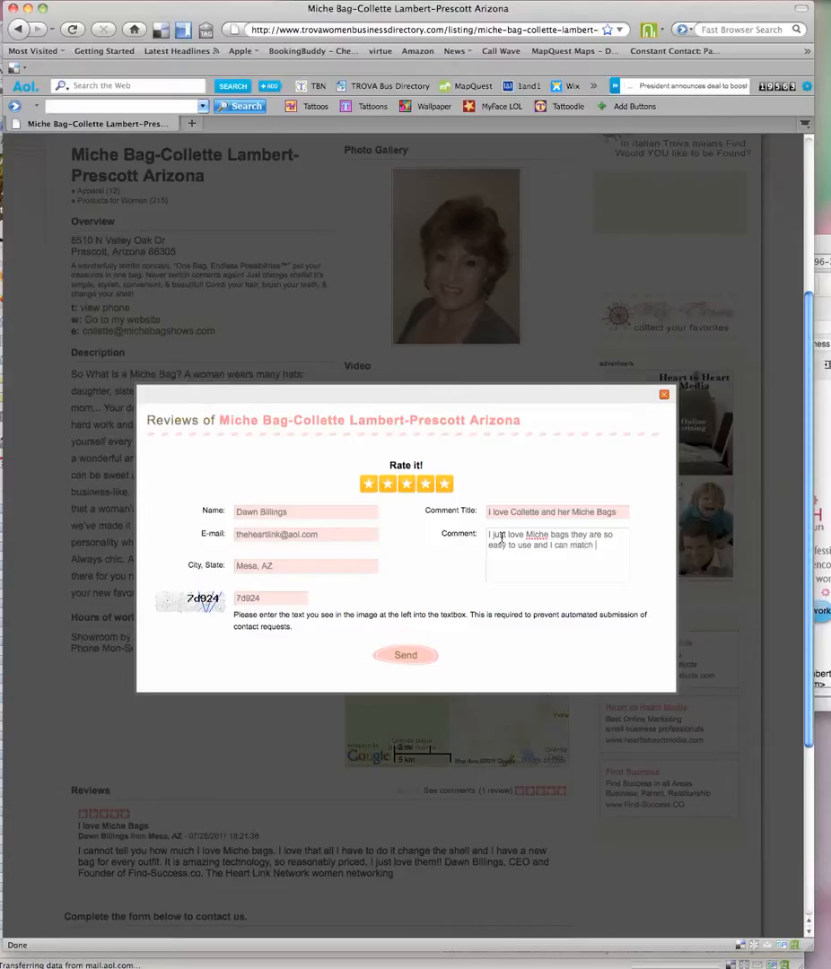
type("every")
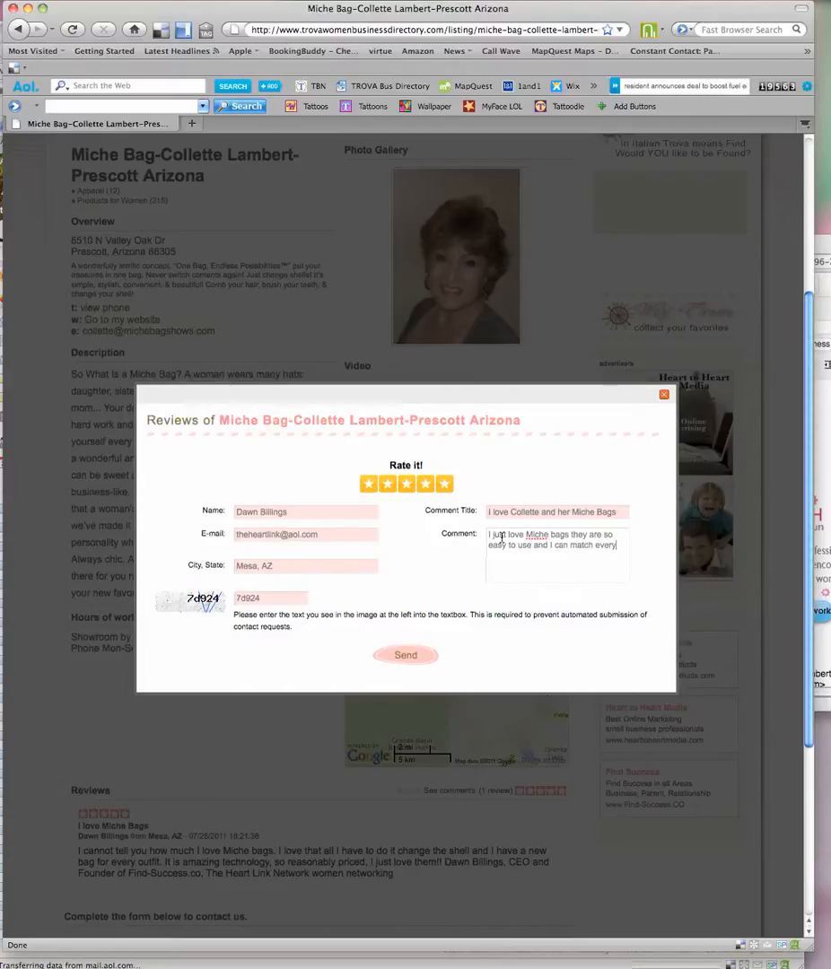
type("outfit.")
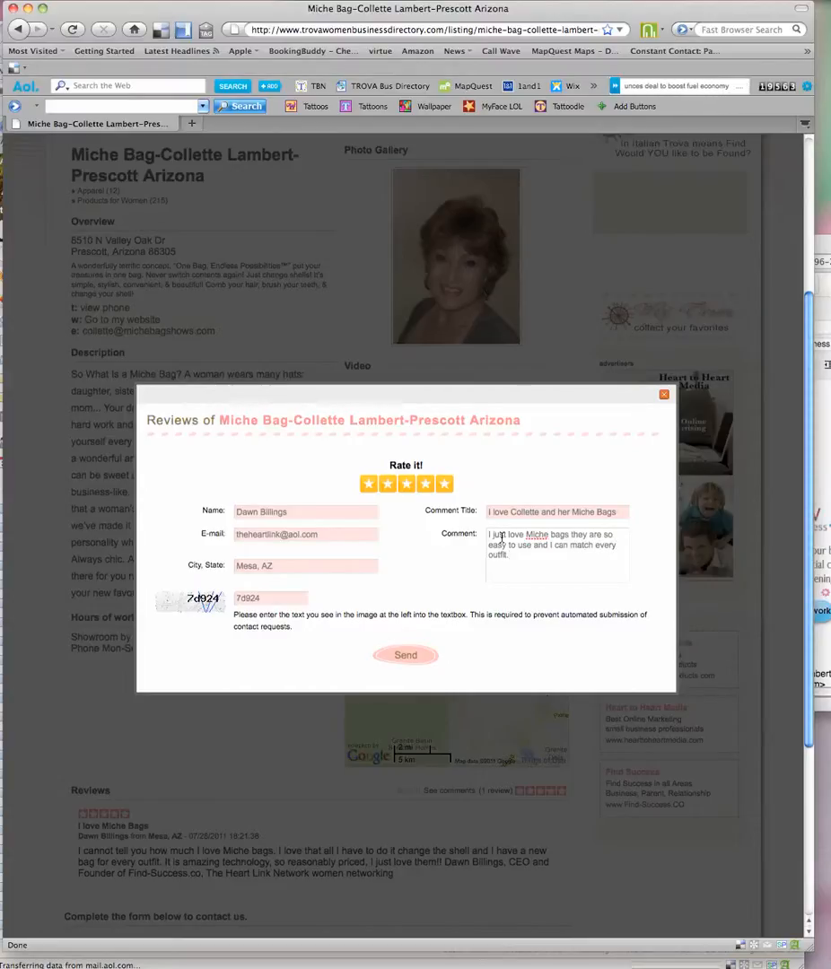
left_click(406, 655)
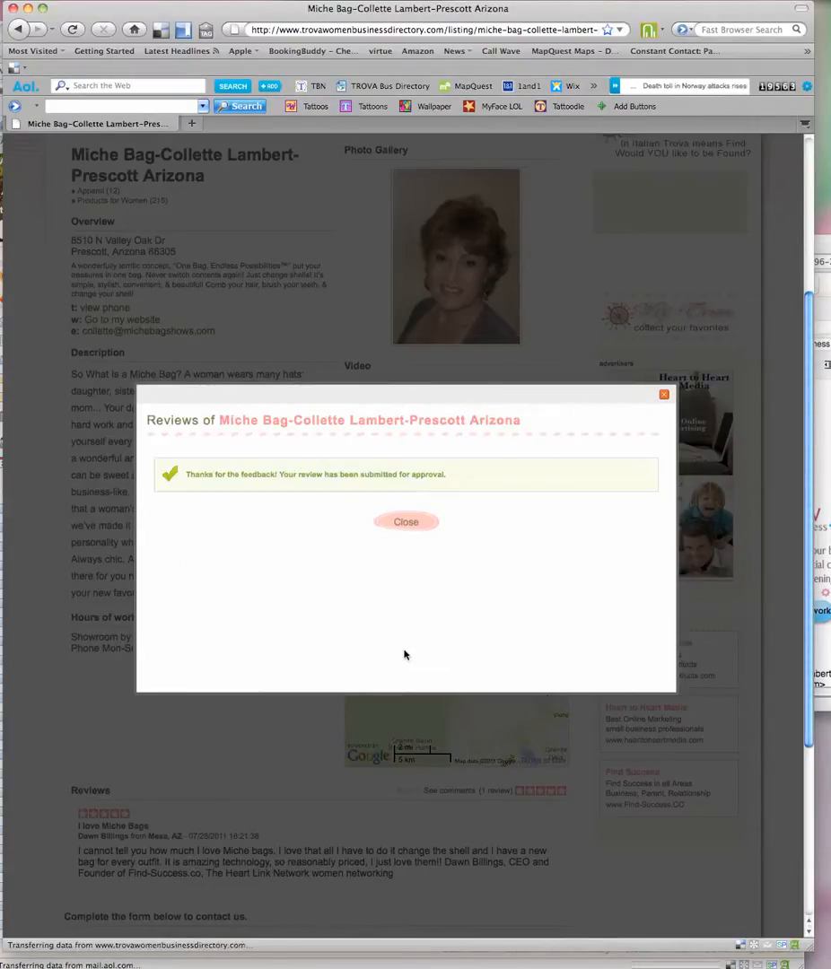
mouse_move(345, 488)
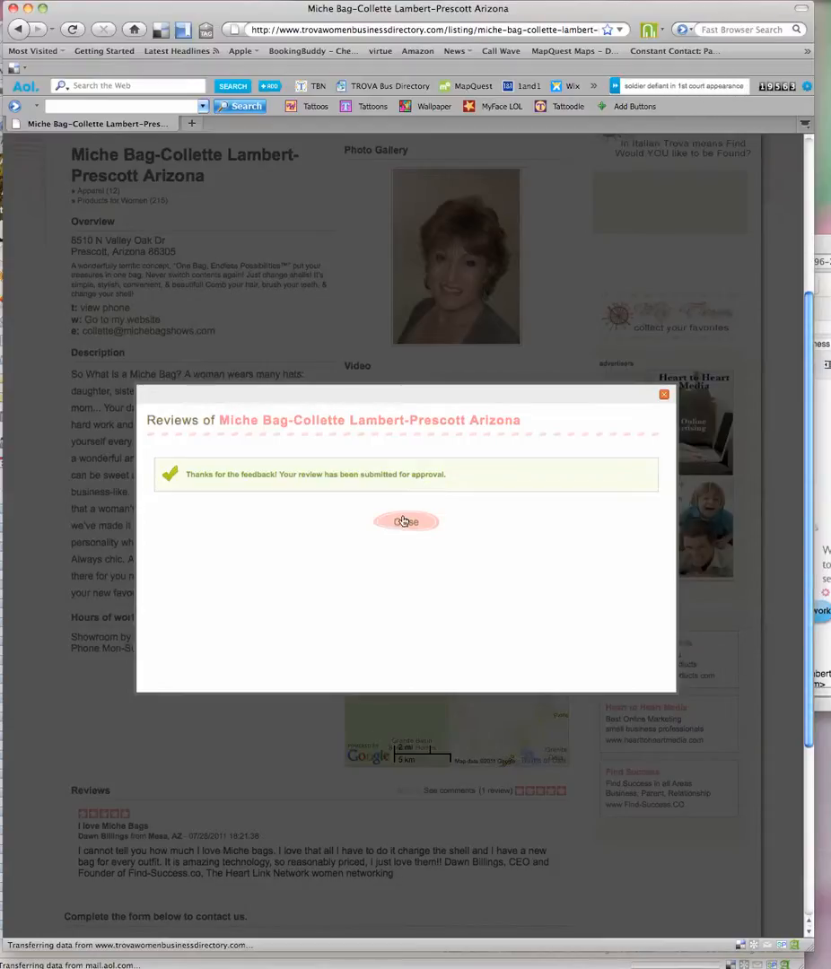
- Close the review-submitted-for-approval confirmation to return to the listing
left_click(405, 520)
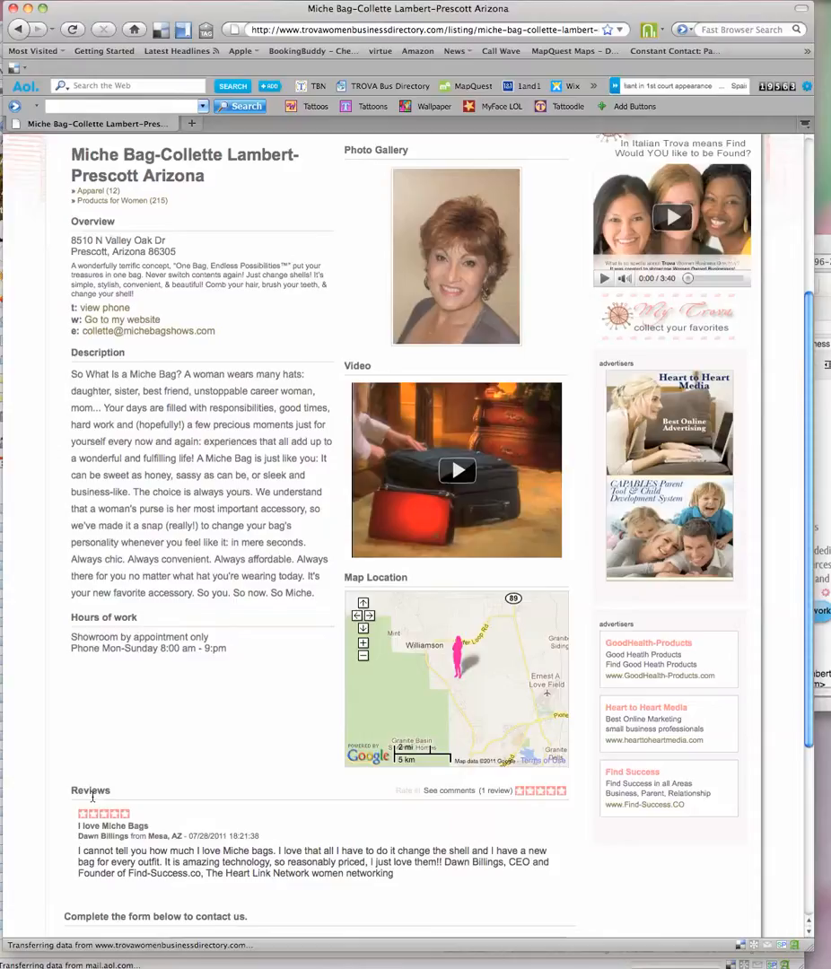
scroll("down", 3)
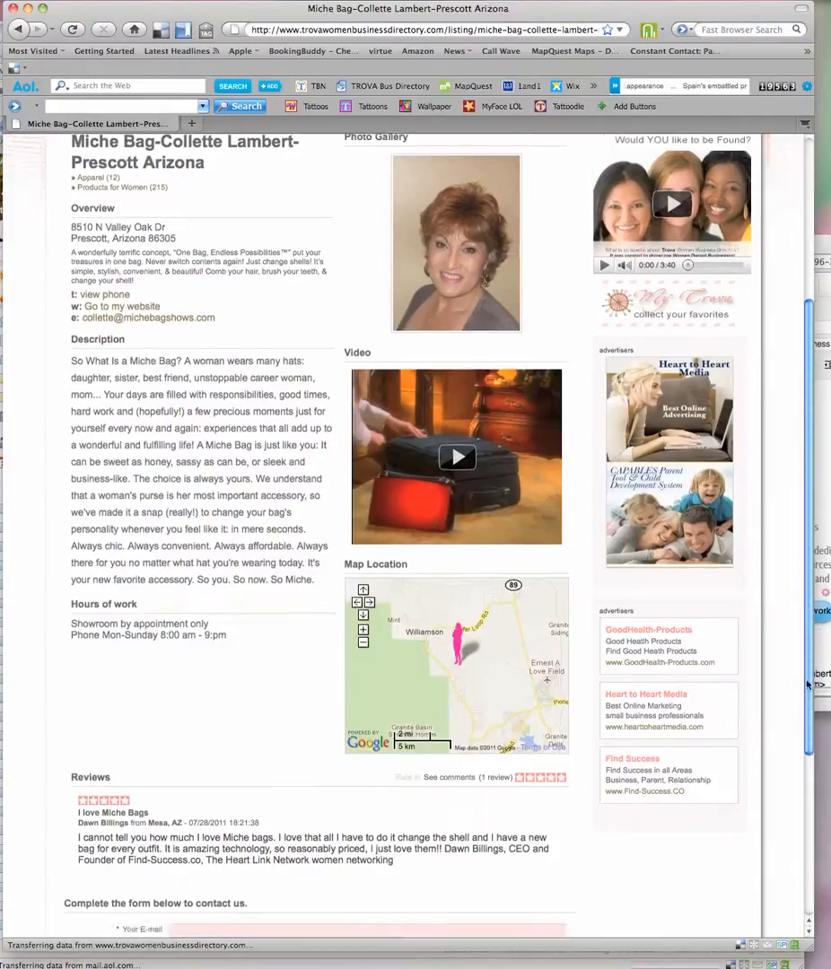
scroll("down", 3)
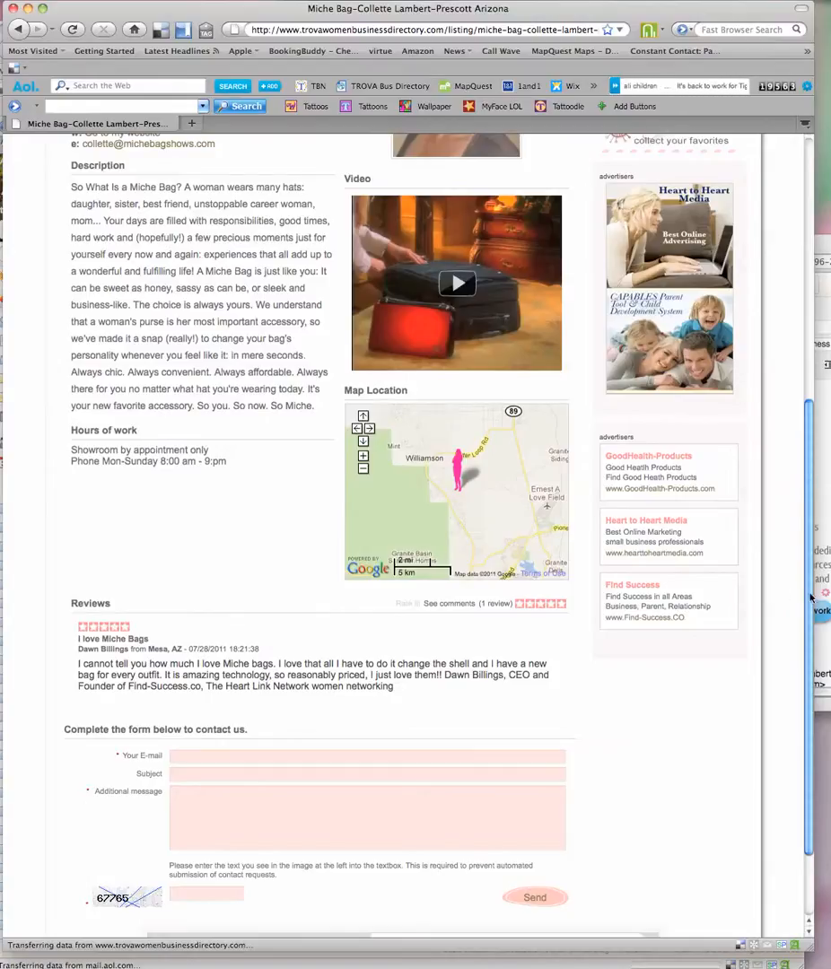
scroll("up", 3)
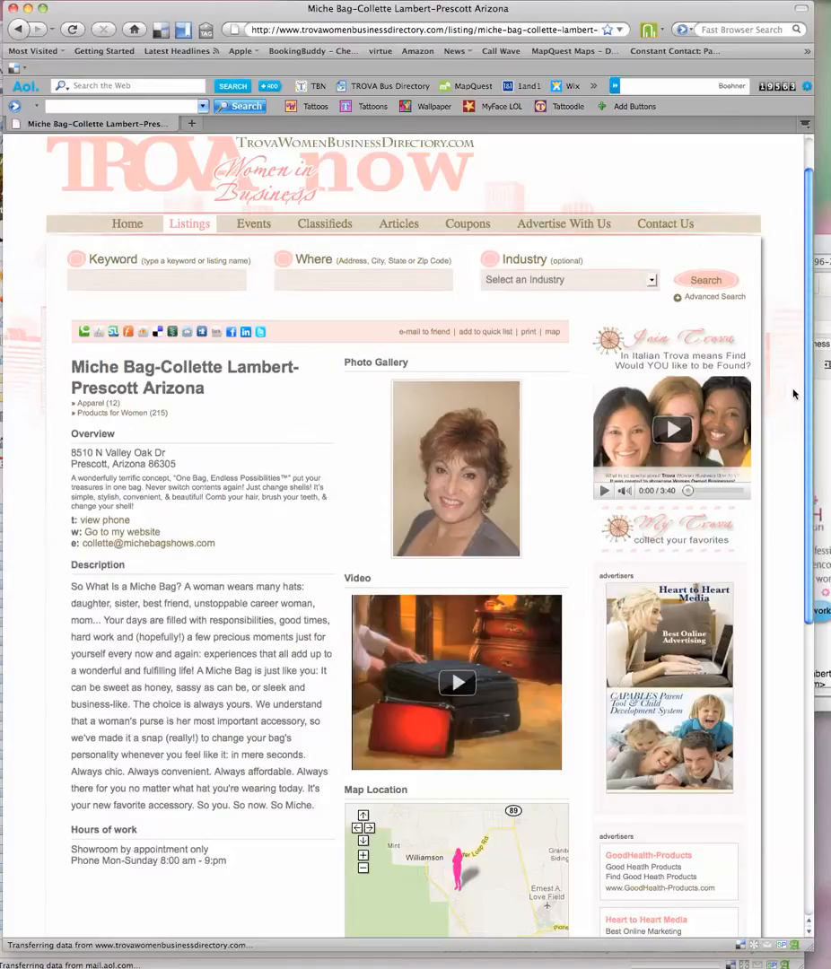
mouse_move(686, 399)
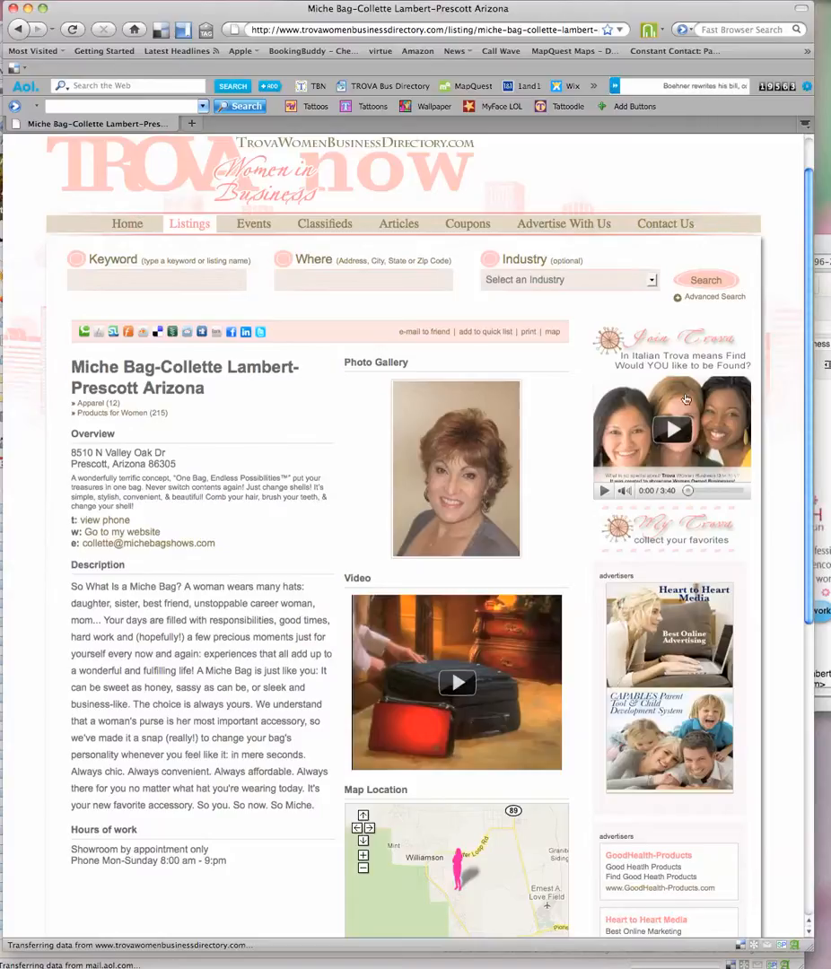